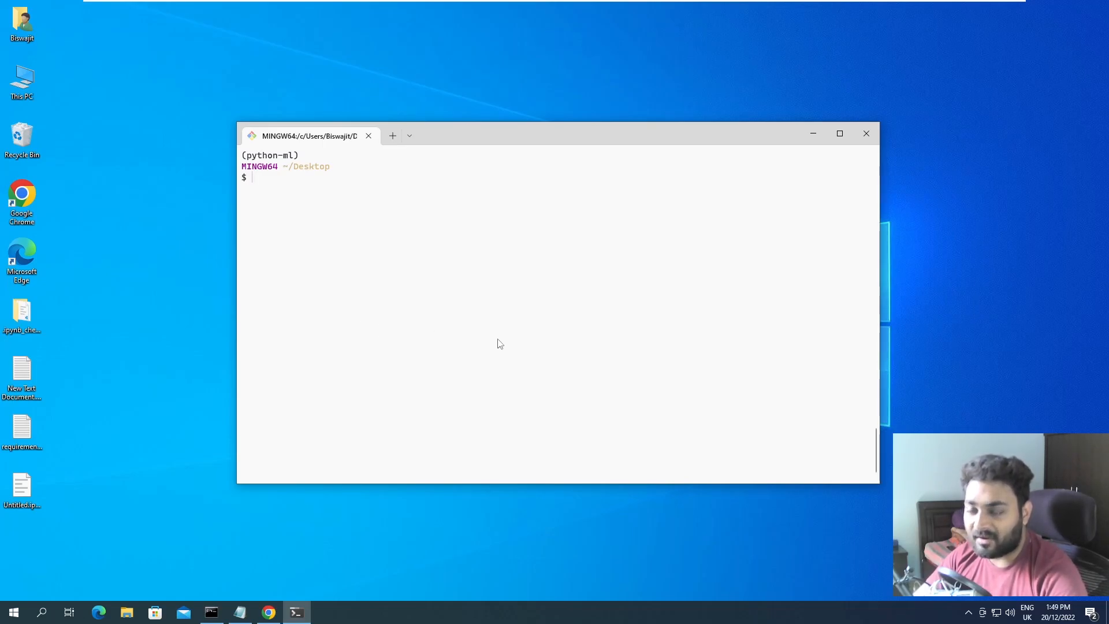
# - Deactivate the python-ml conda environment to return to base
pyautogui.write('cond')
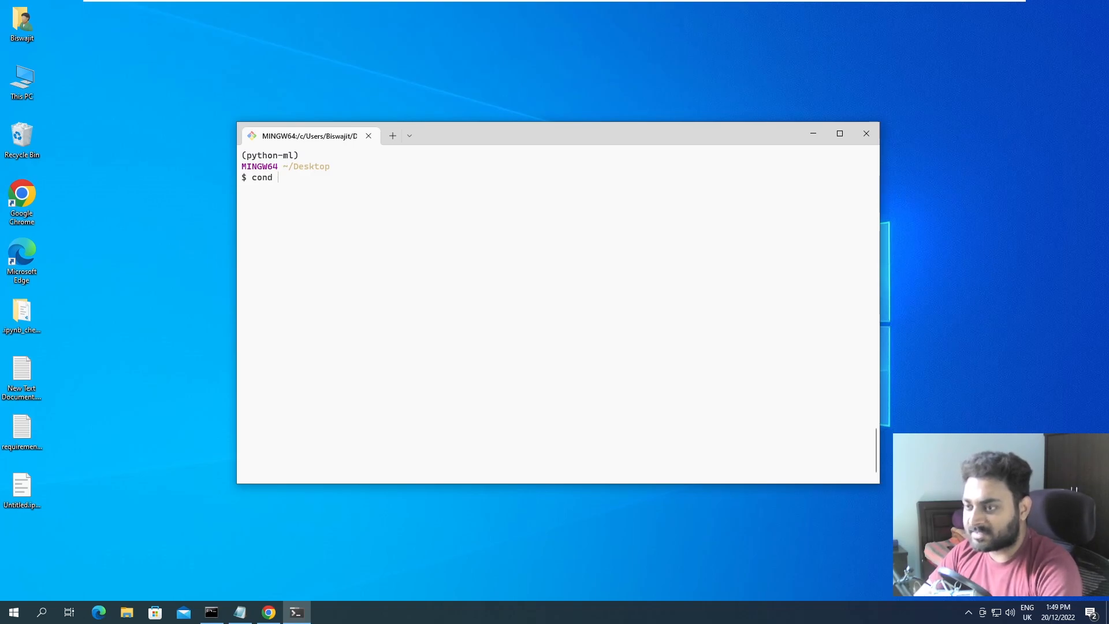
pyautogui.write('a')
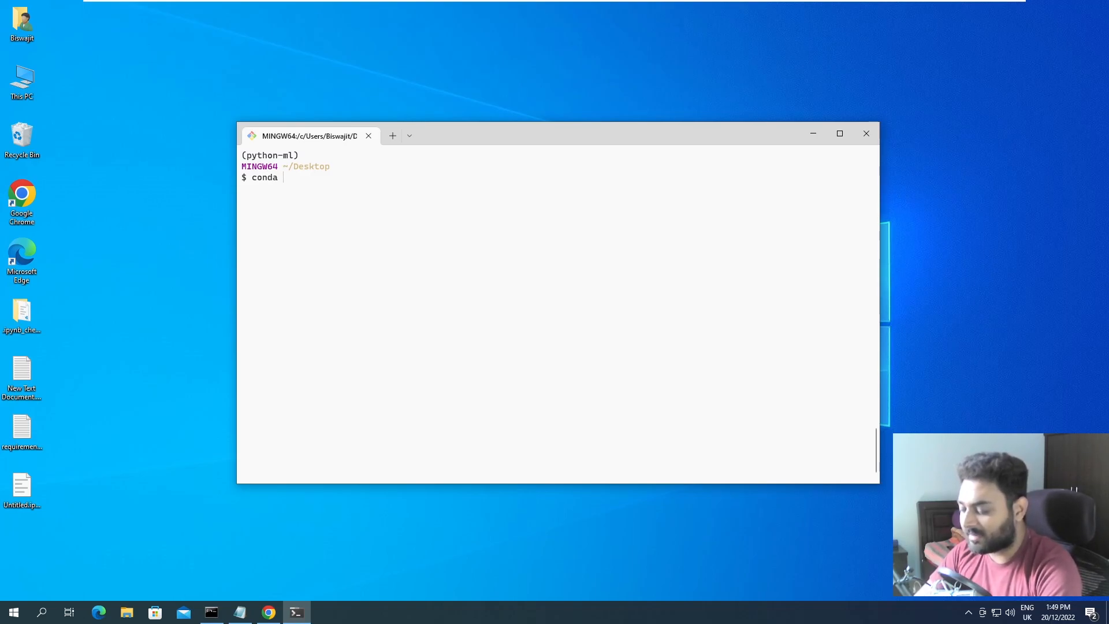
pyautogui.write('de')
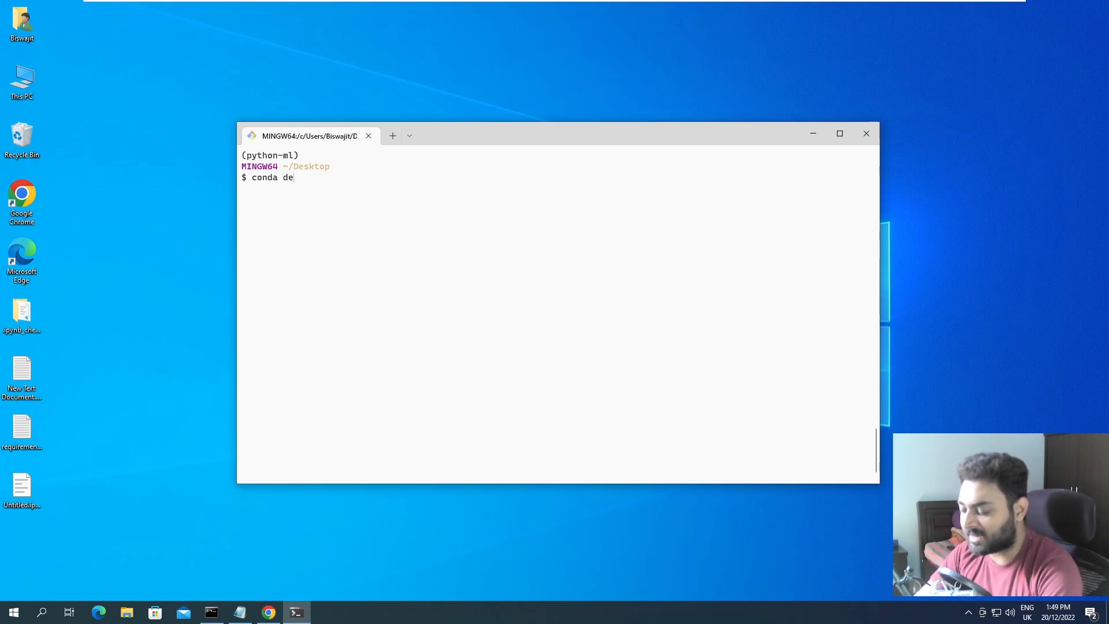
pyautogui.write('activate')
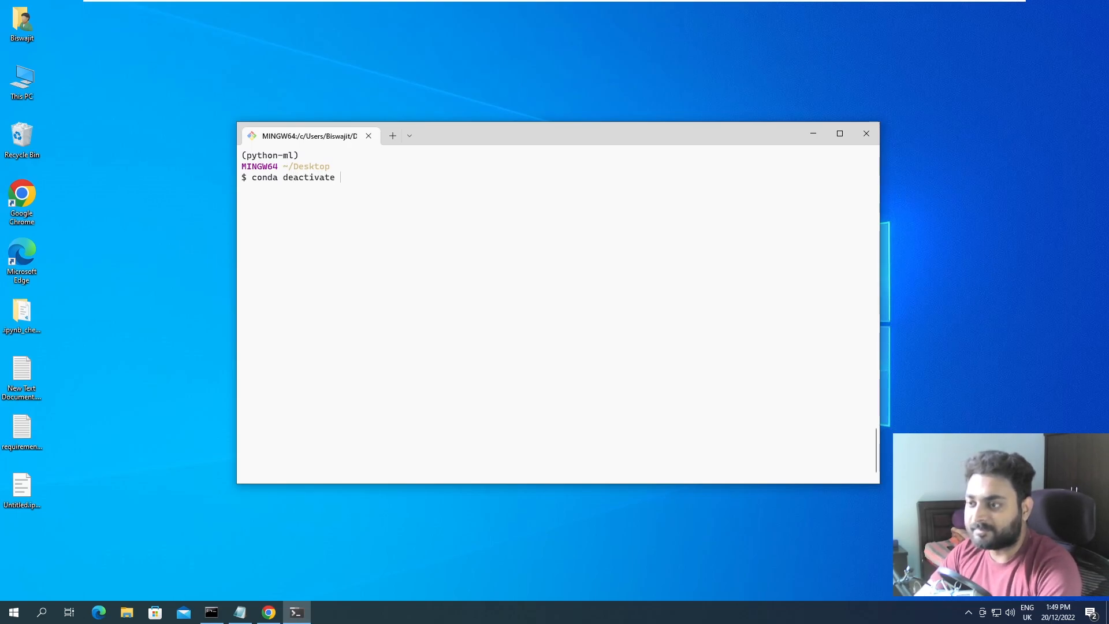
pyautogui.press('Return')
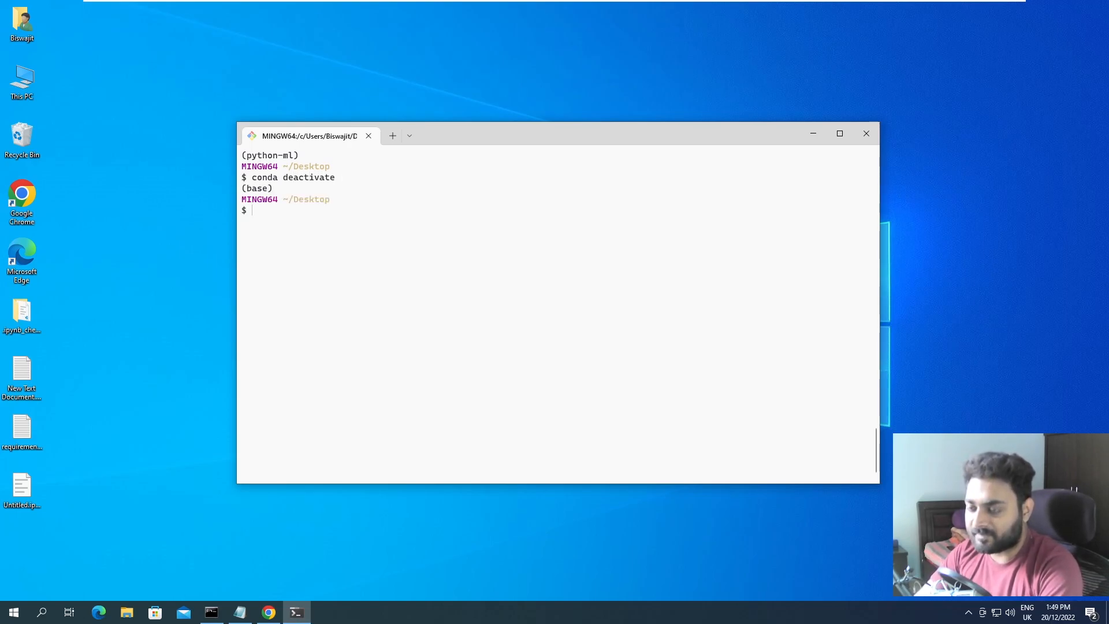
# - List all conda environments, showing python-ml, python3.10, python3.8 and others
pyautogui.write('conda env')
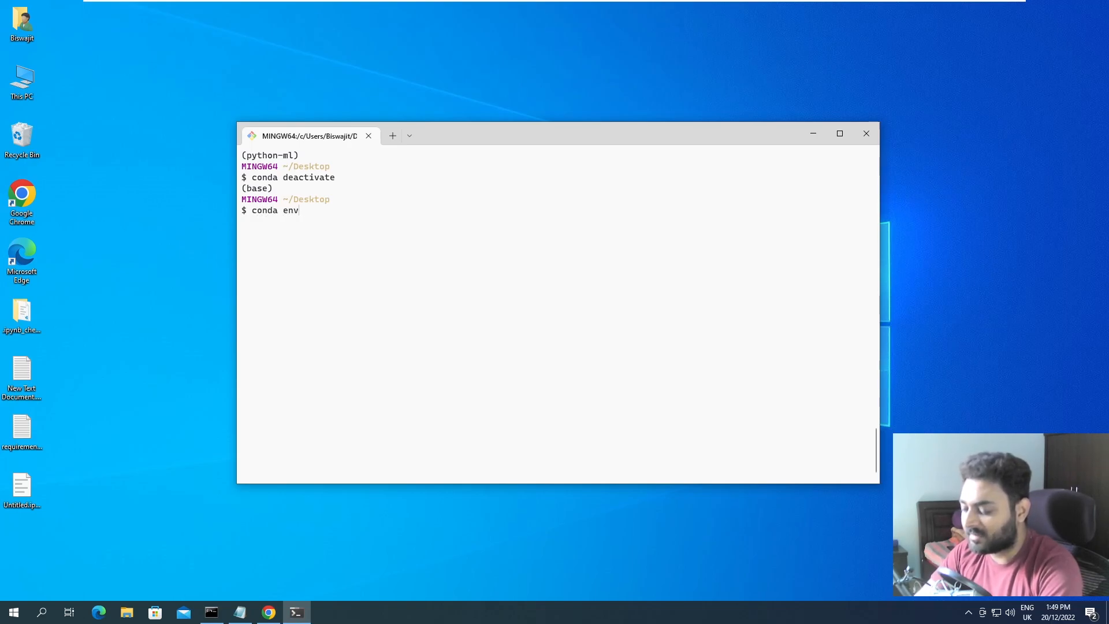
pyautogui.write('list')
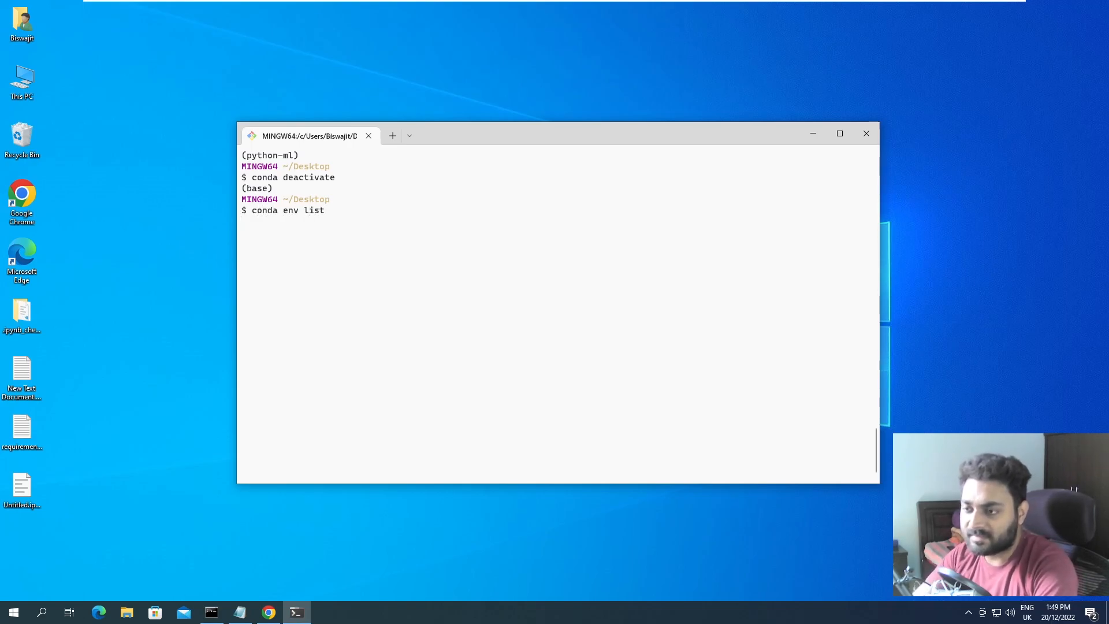
pyautogui.press('Return')
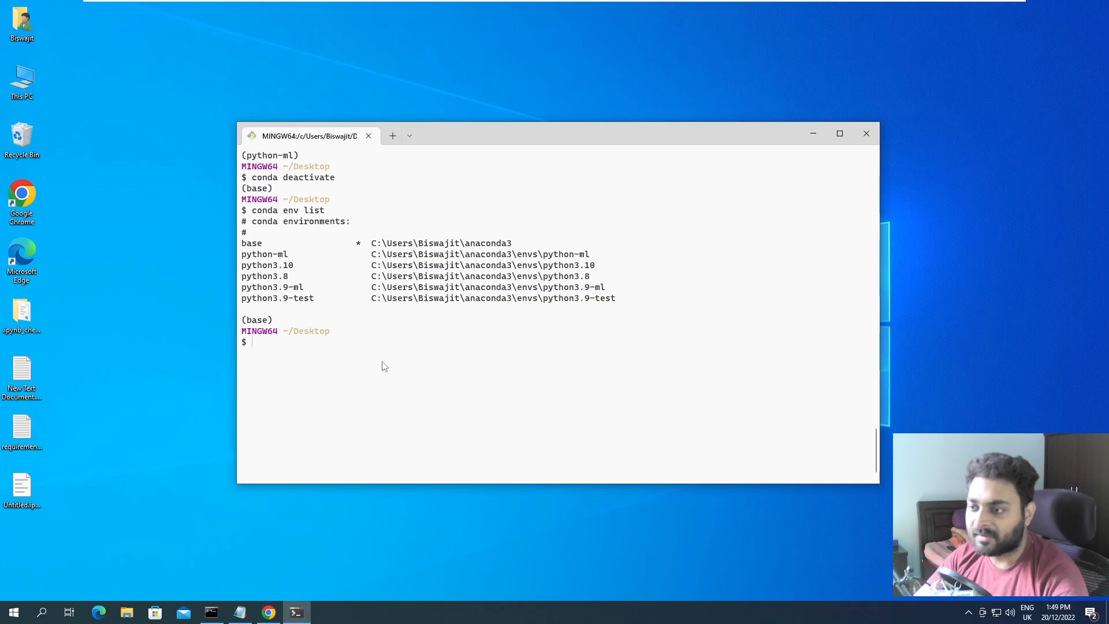
pyautogui.moveTo(387, 363)
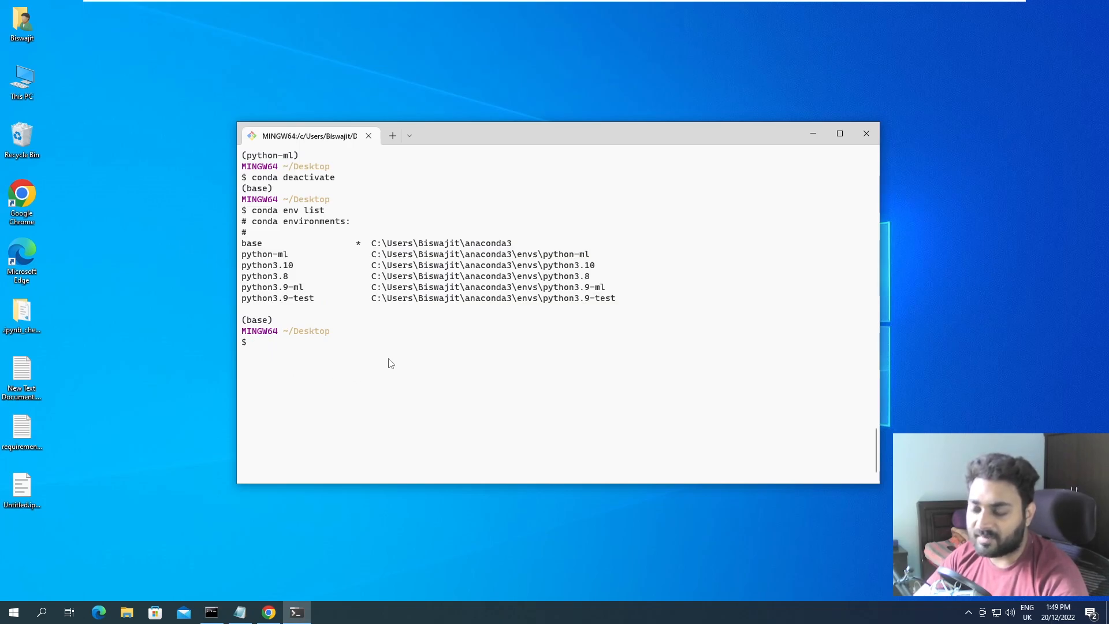
# - Run 'conda remove -n python-ml --all' and confirm with y to delete python-ml
pyautogui.write('co')
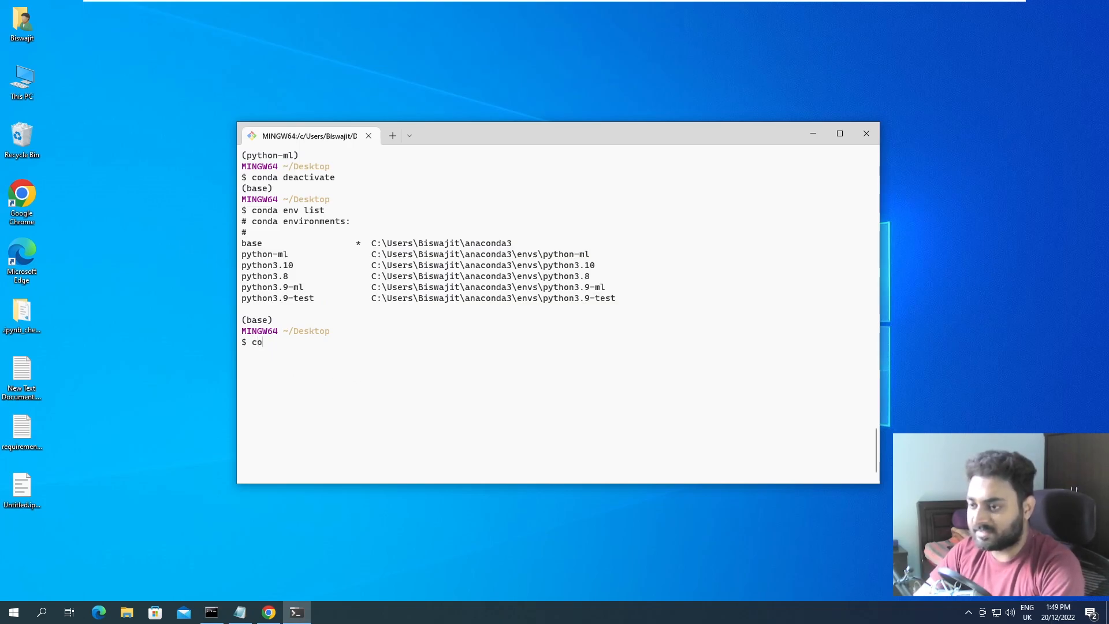
pyautogui.write('nda')
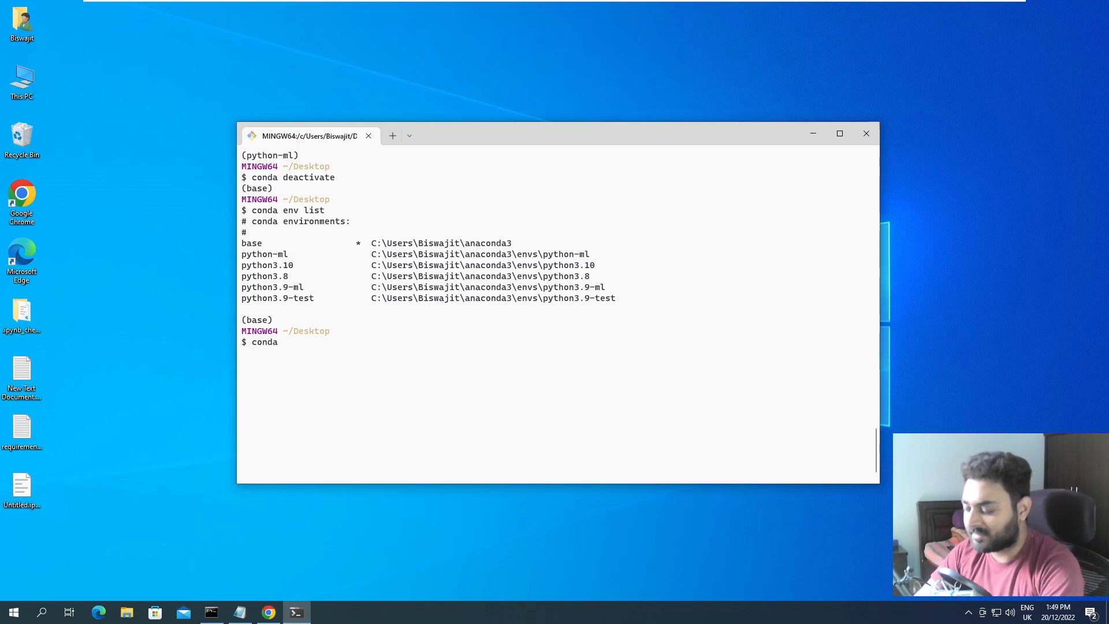
pyautogui.write('remo')
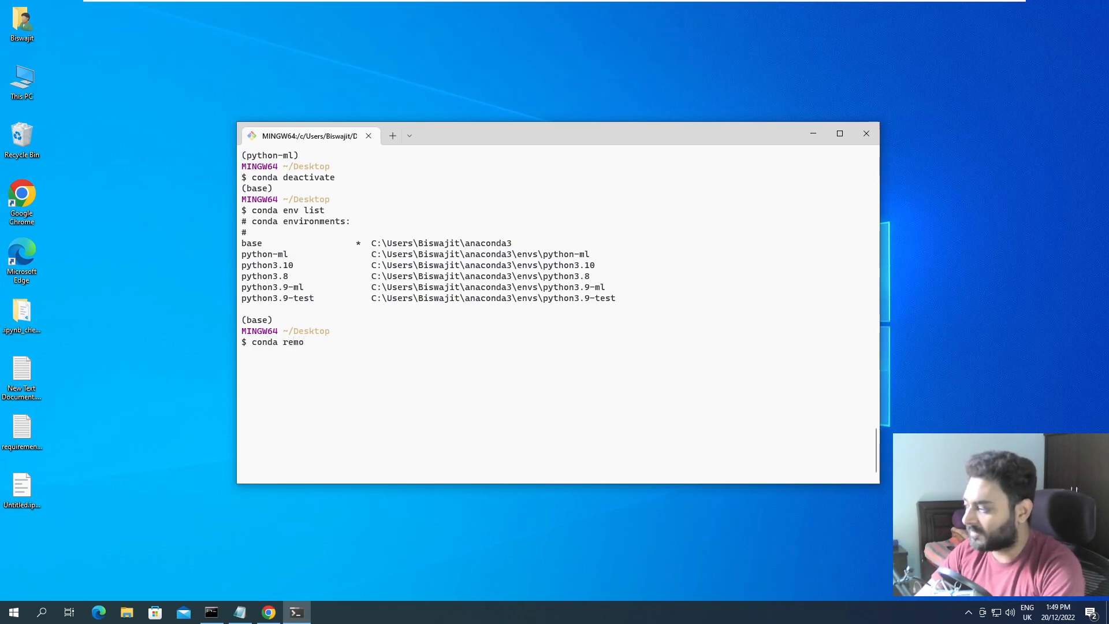
pyautogui.write('v')
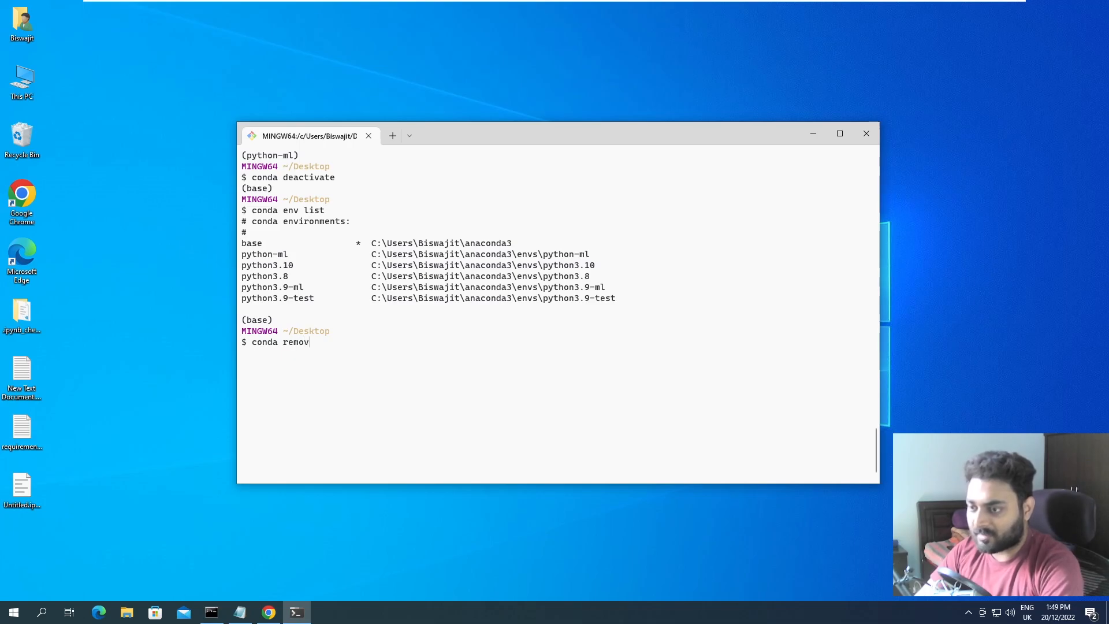
pyautogui.write('e -')
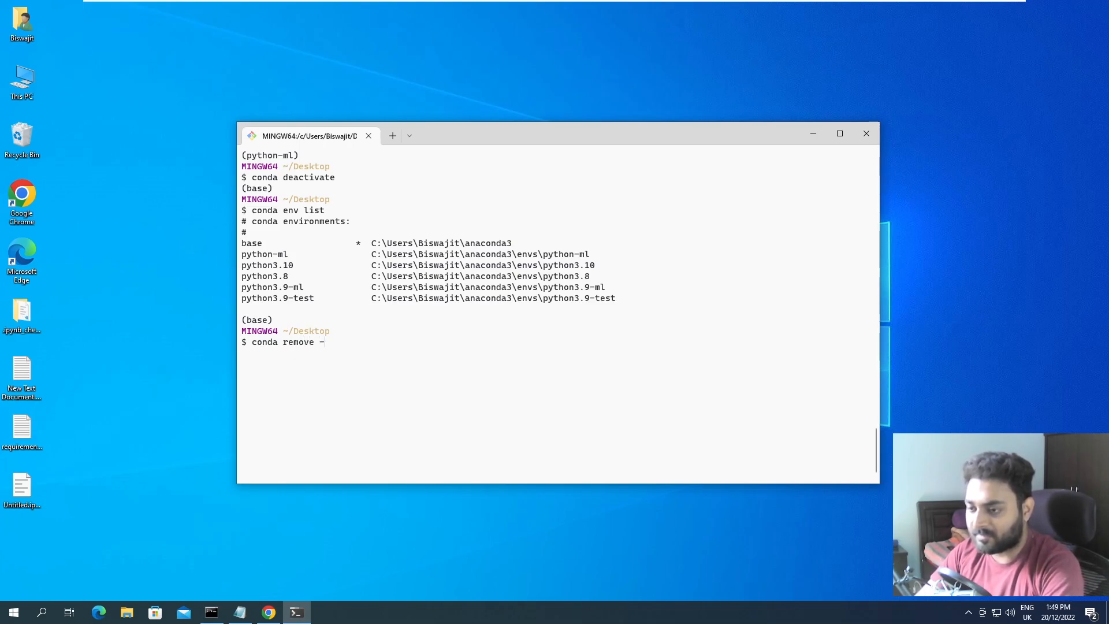
pyautogui.write('n')
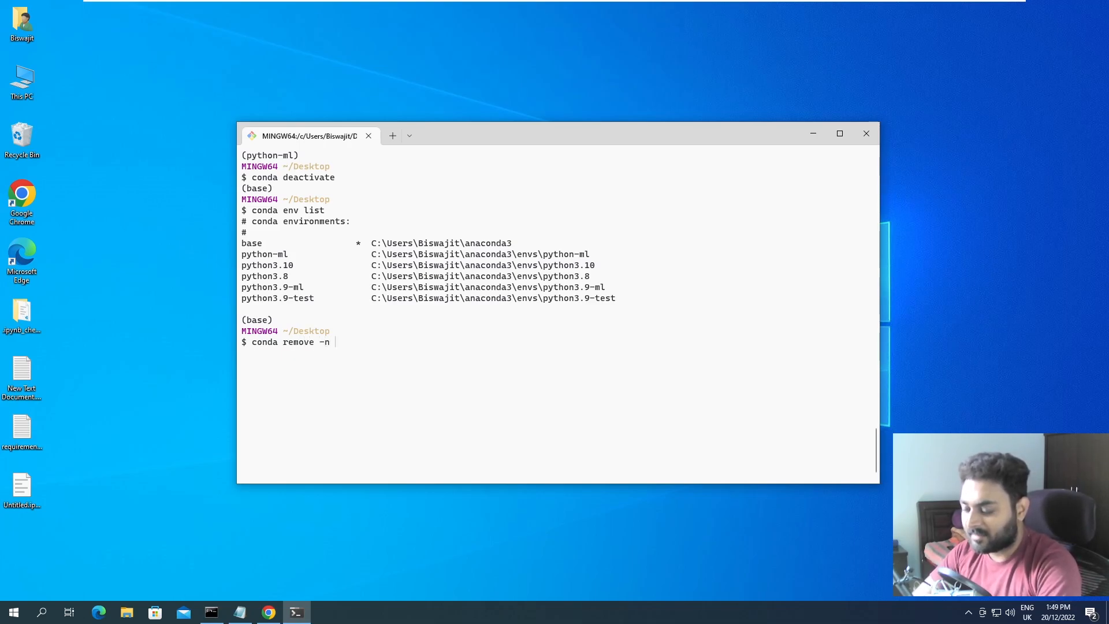
pyautogui.write('python')
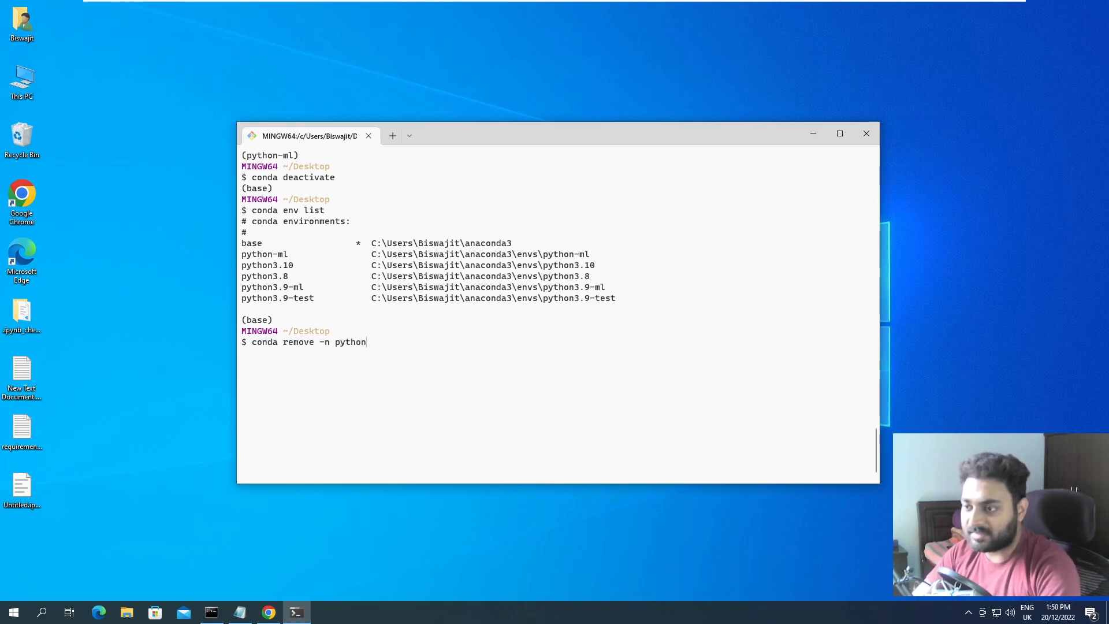
pyautogui.write('-')
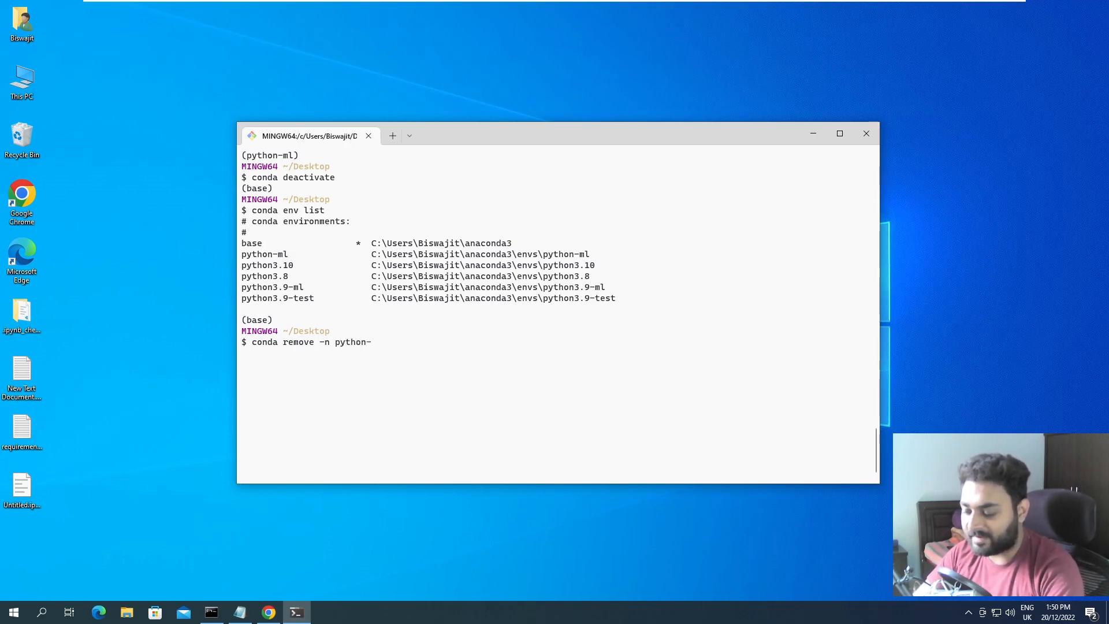
pyautogui.write('ml')
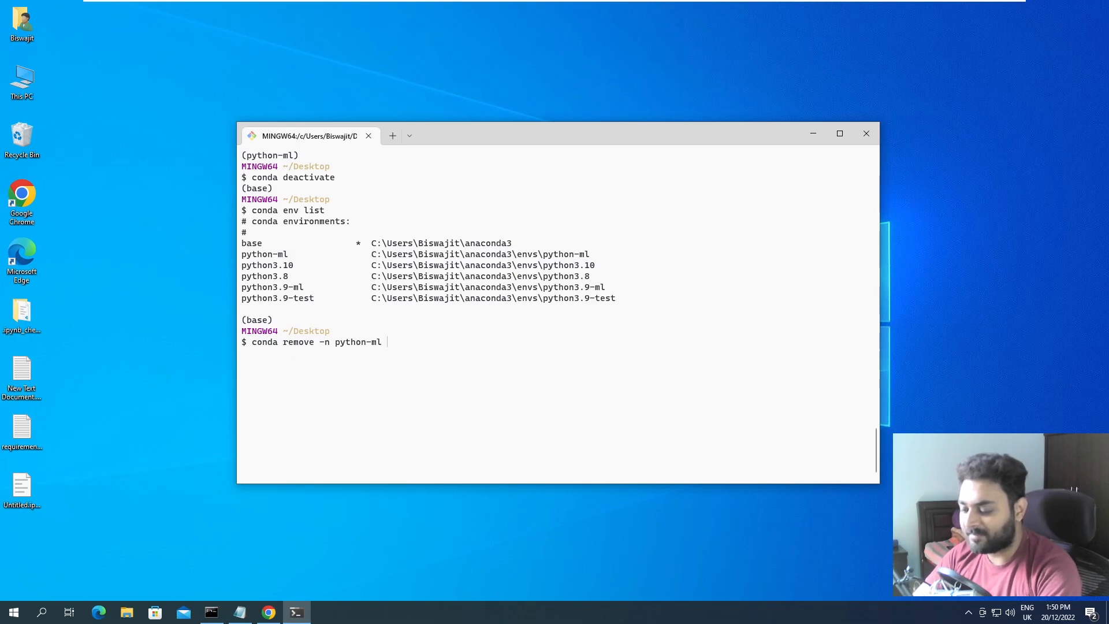
pyautogui.write('--a')
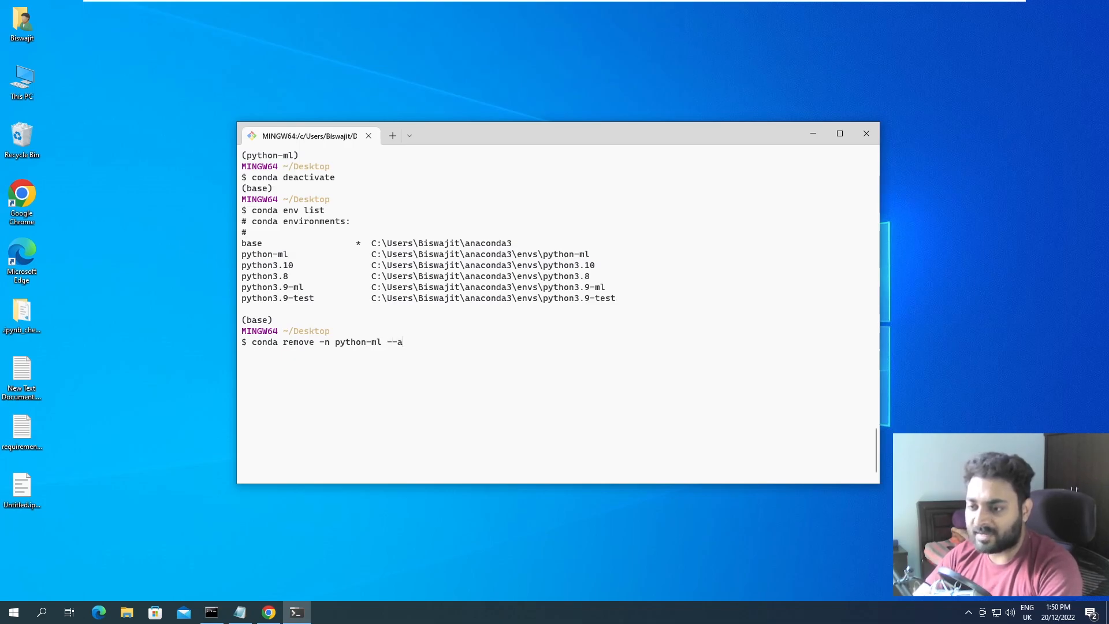
pyautogui.write('ll')
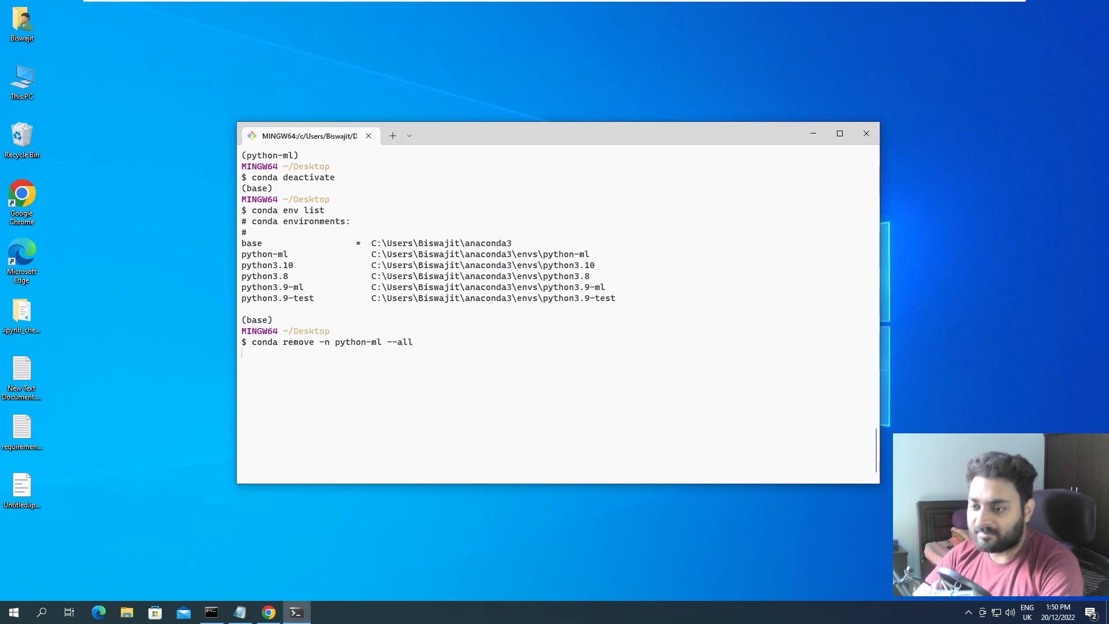
pyautogui.press('Return')
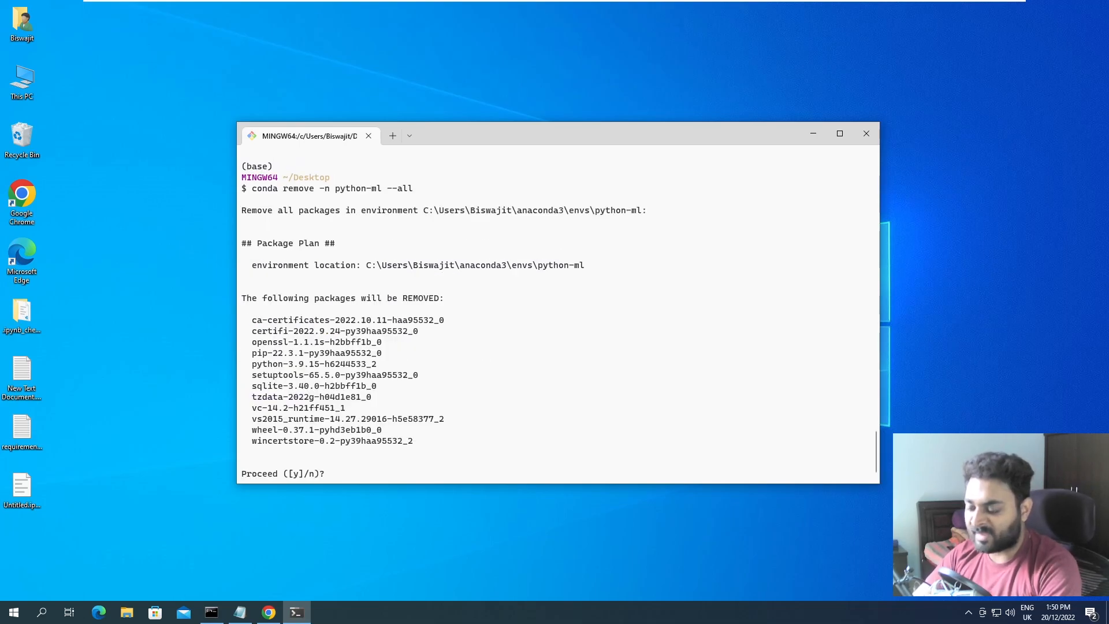
pyautogui.write('y')
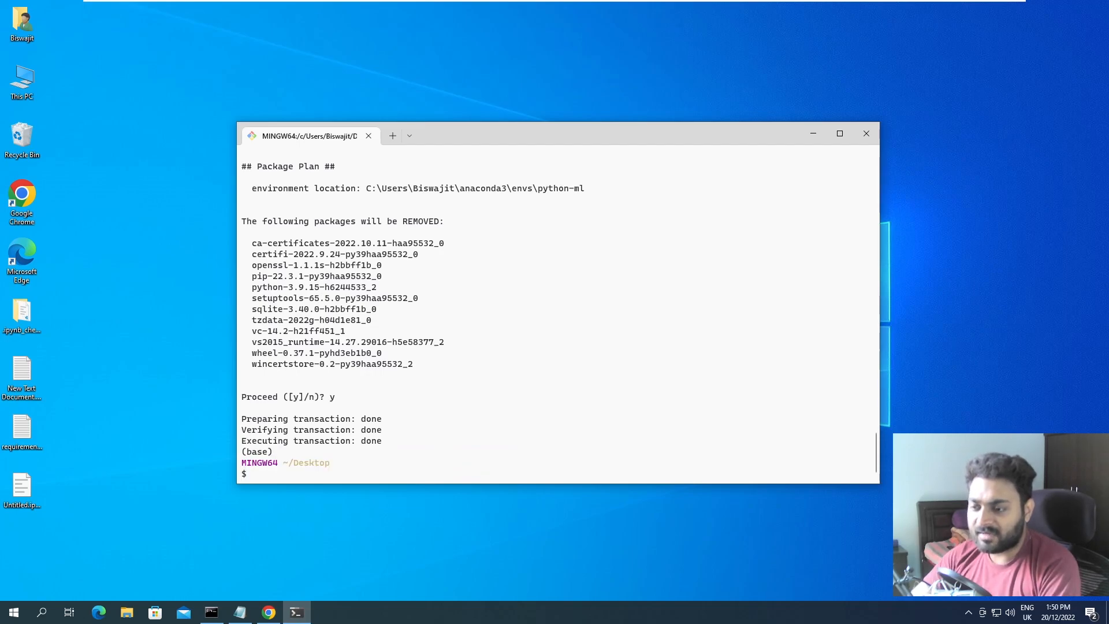
pyautogui.write('conda remove -n python-ml --all')
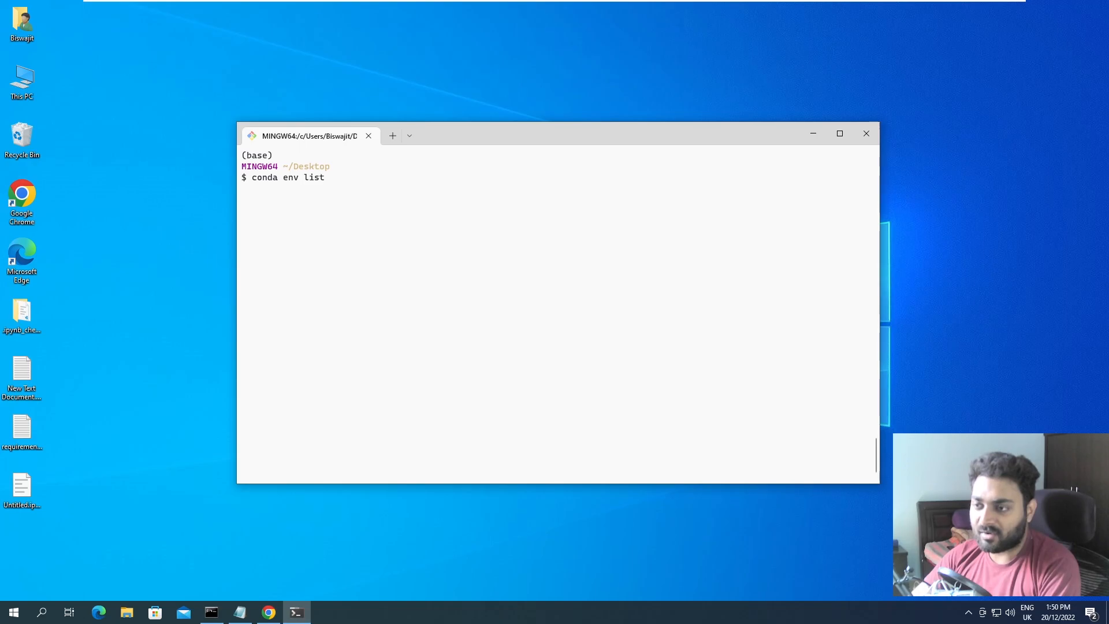
# - Run the environment list, showing base, python3.10, python3.8, python3.9-ml and python3.9-test
pyautogui.press('Return')
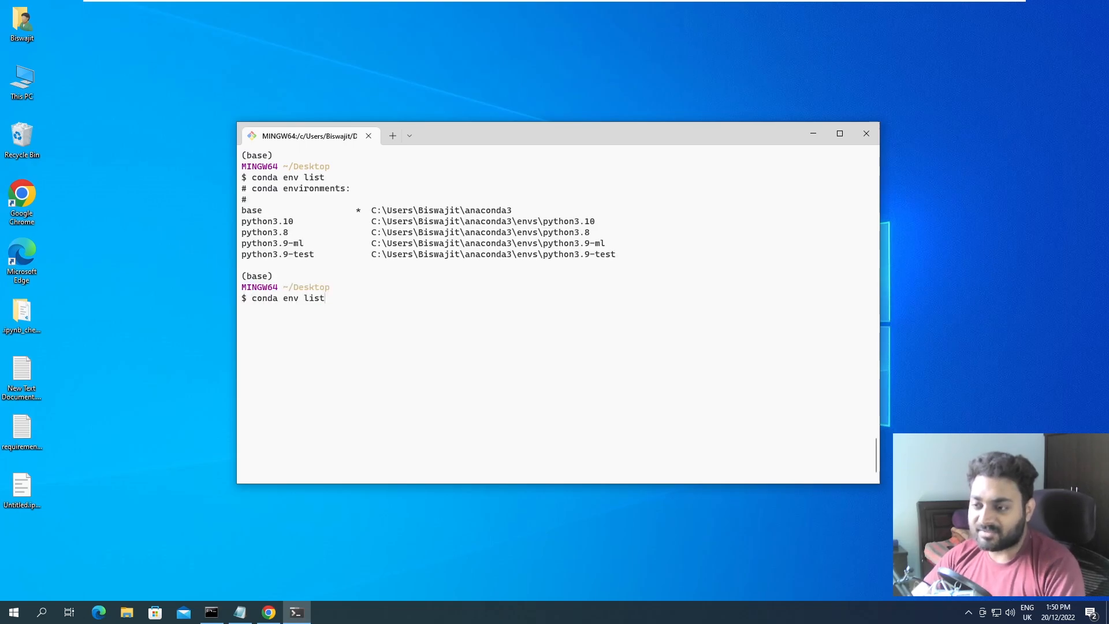
pyautogui.write('conda remove -n python-ml --all')
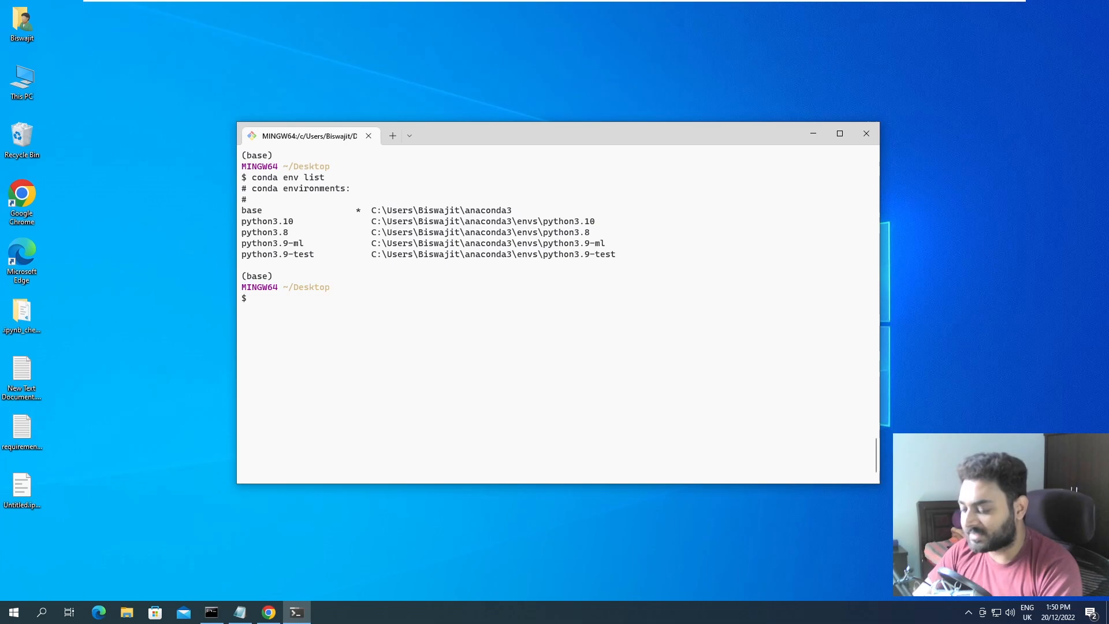
# - Enter 'conda remove -n python3.10 --all' to delete the python3.10 environment
pyautogui.write('conda cre')
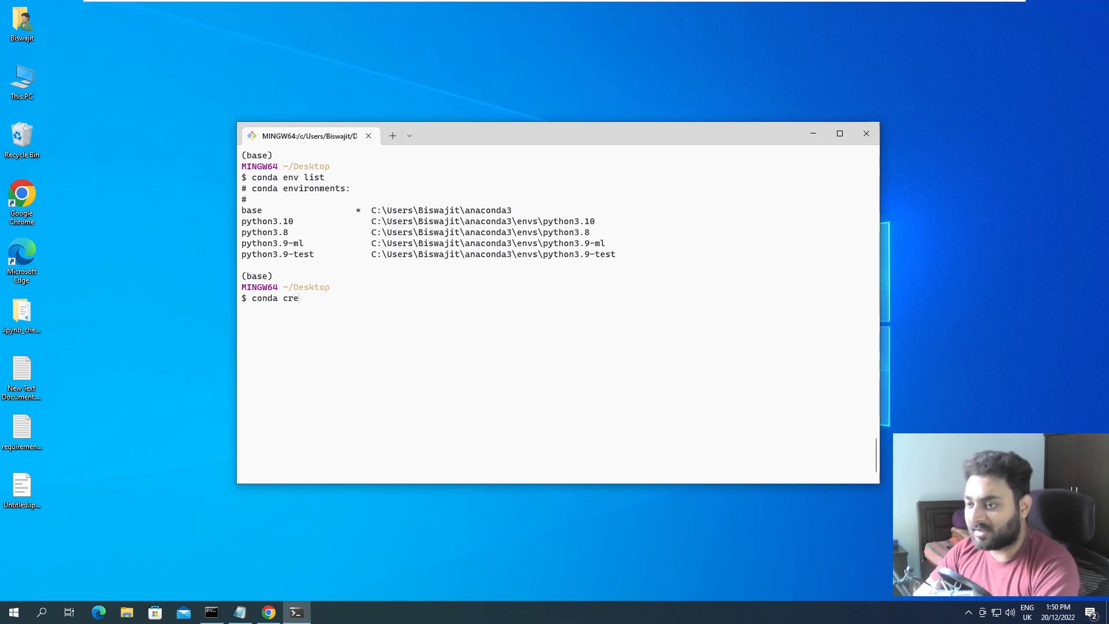
pyautogui.write('re')
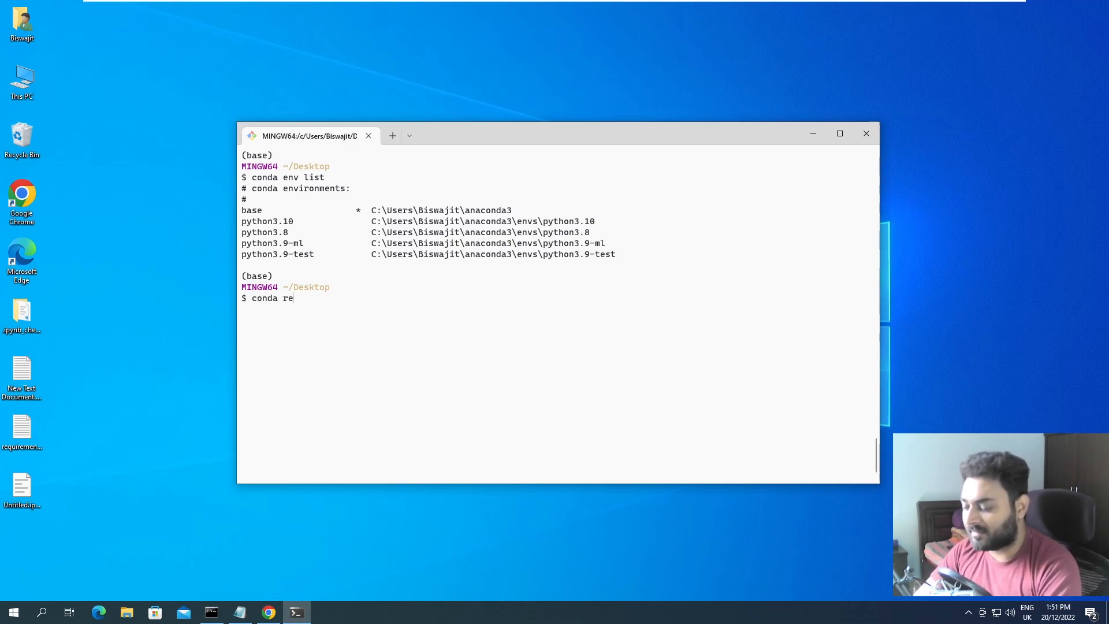
pyautogui.write('move -n python')
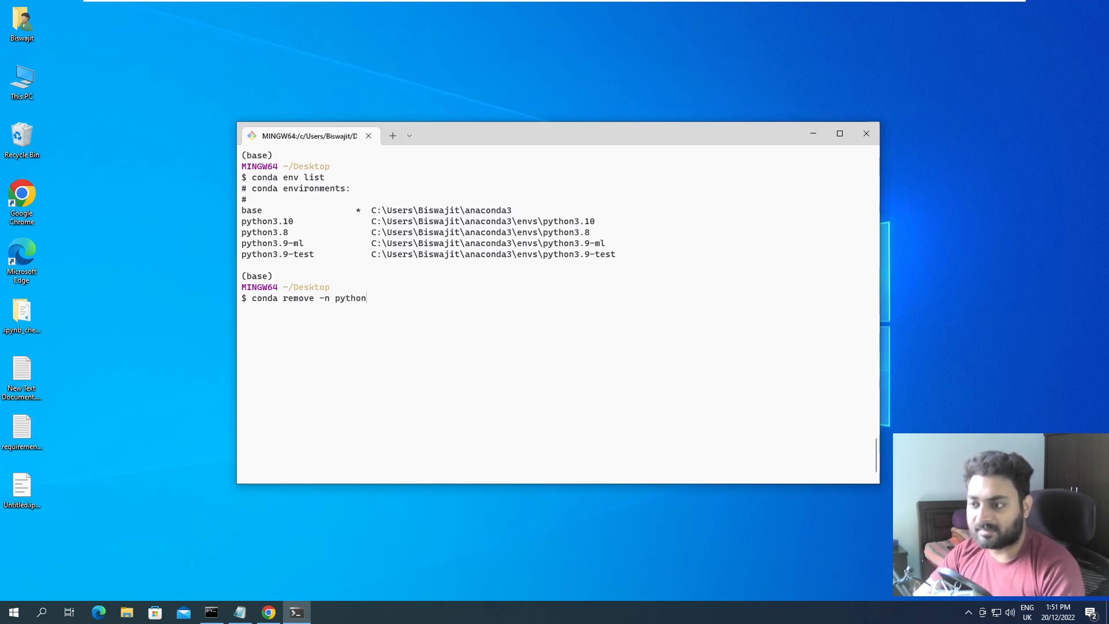
pyautogui.write('3.10')
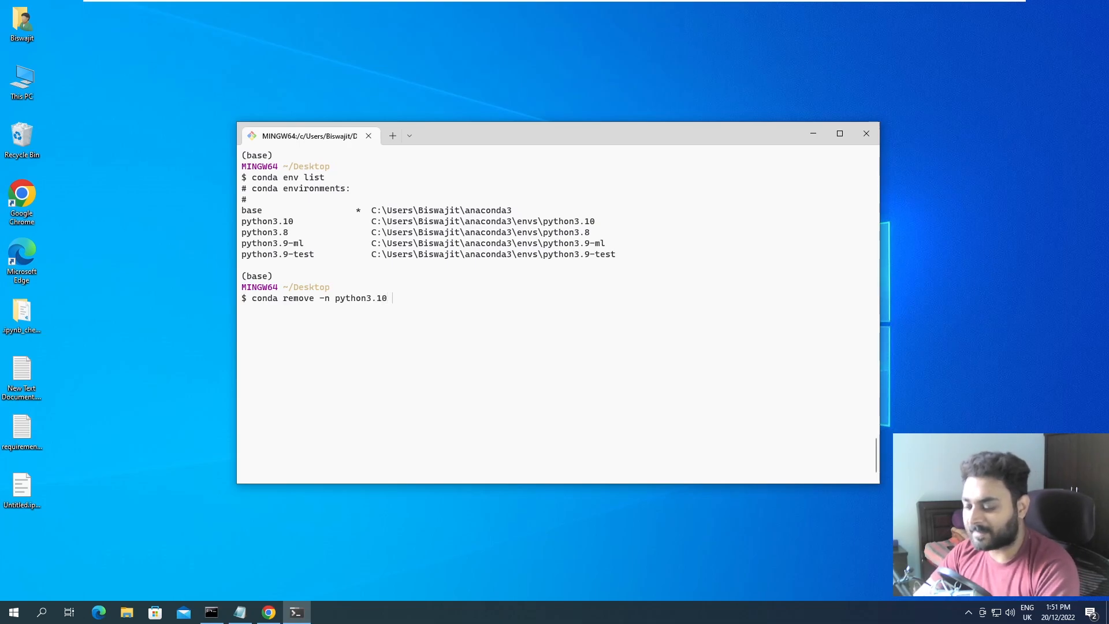
pyautogui.write('--all')
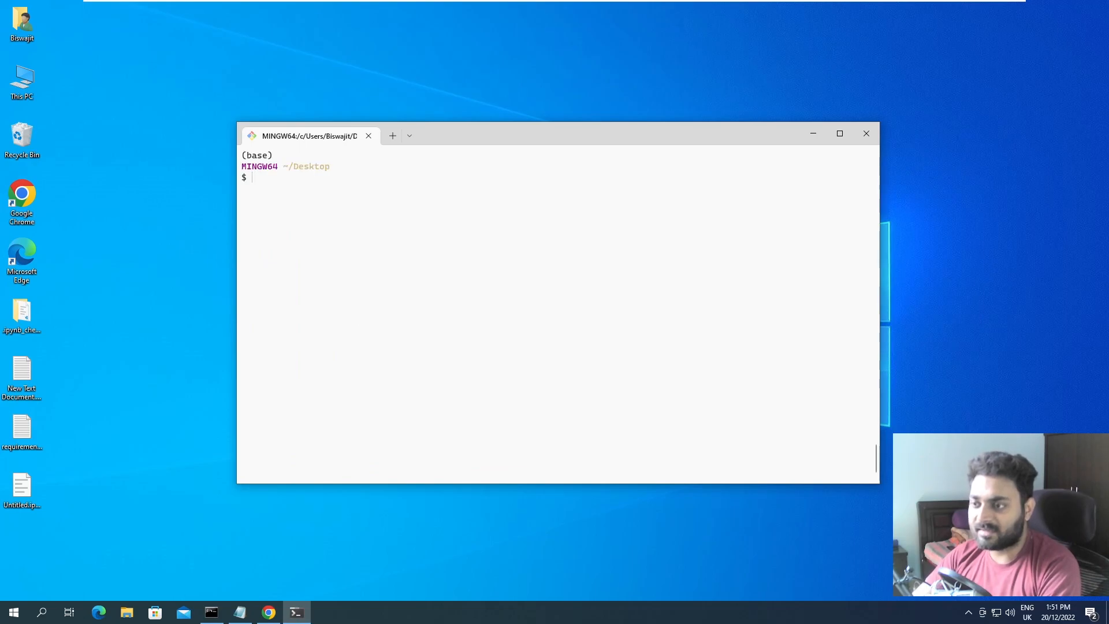
# - Run 'conda env list' confirming python3.10 is gone, then select requirements.txt on the desktop
pyautogui.write('conda env list')
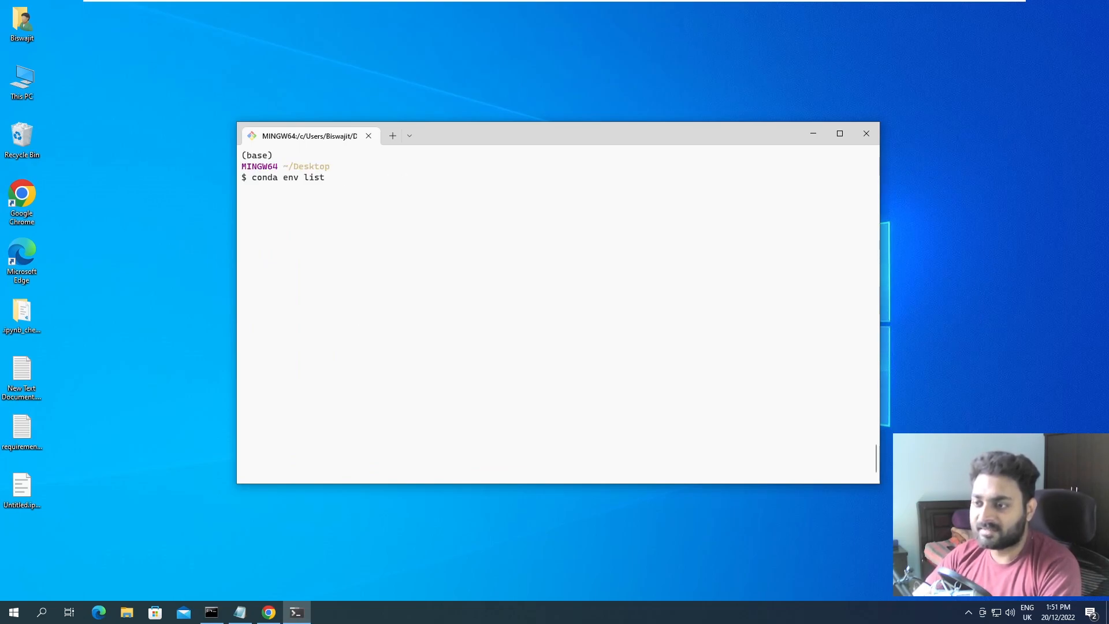
pyautogui.press('Return')
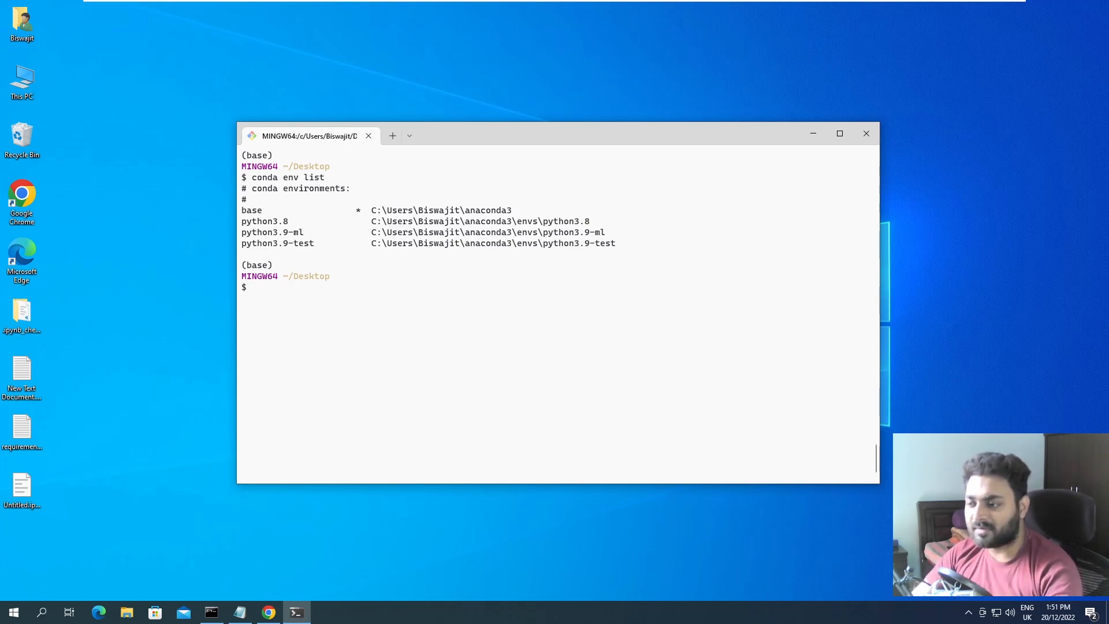
pyautogui.click(22, 431)
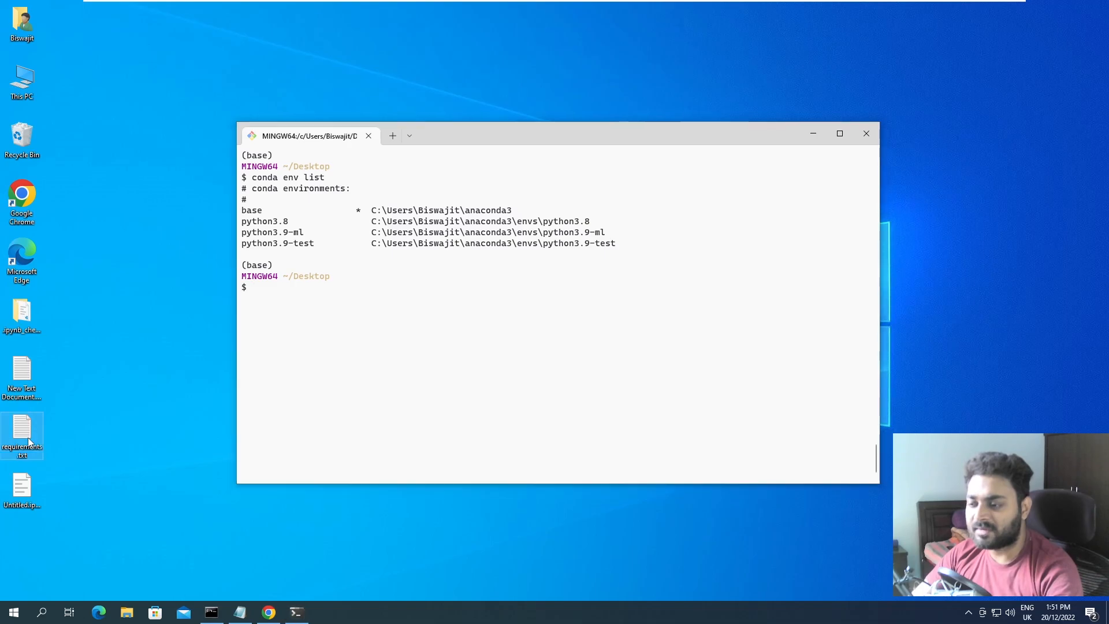
pyautogui.moveTo(453, 393)
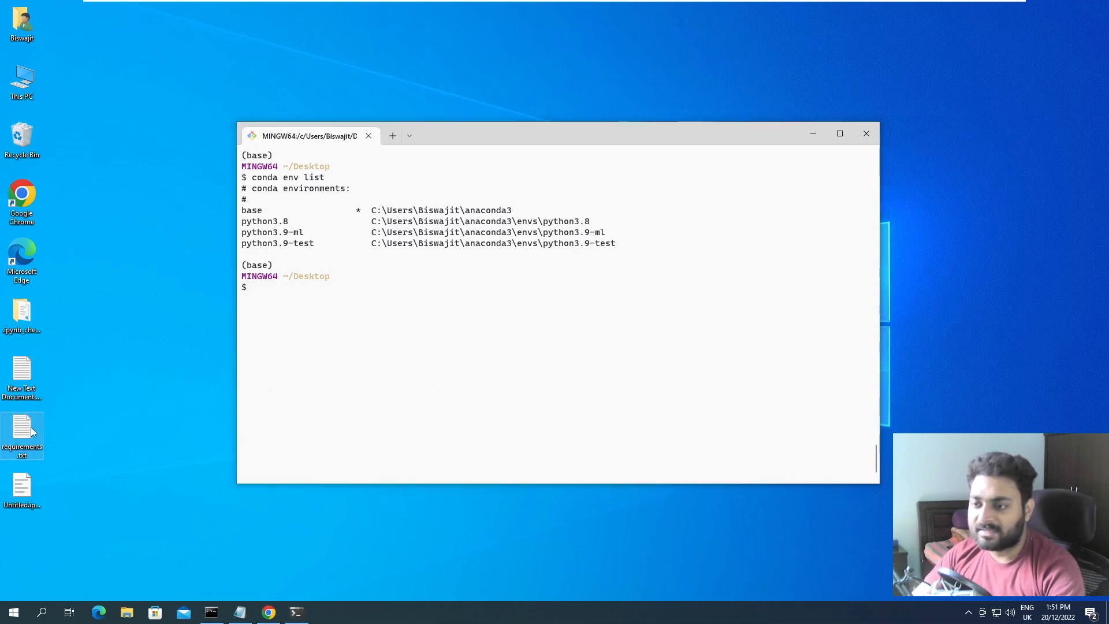
pyautogui.doubleClick(22, 433)
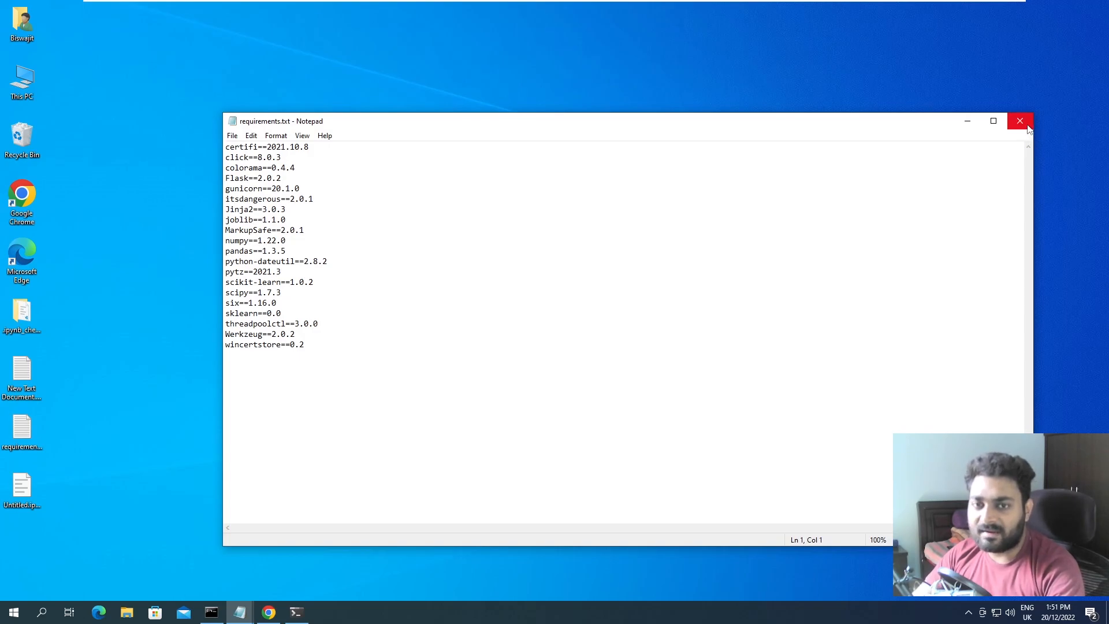
pyautogui.click(1020, 121)
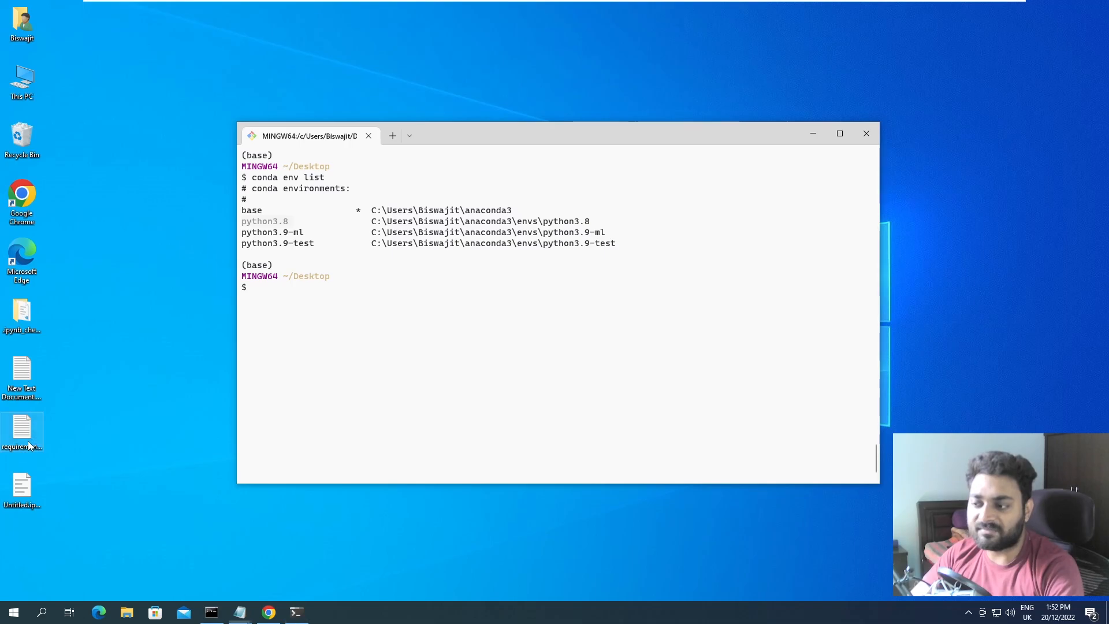
# - View the Machine-Learning-Project-iNeuron repository's requirements.txt in Chrome, then minimise to the desktop
pyautogui.click(267, 612)
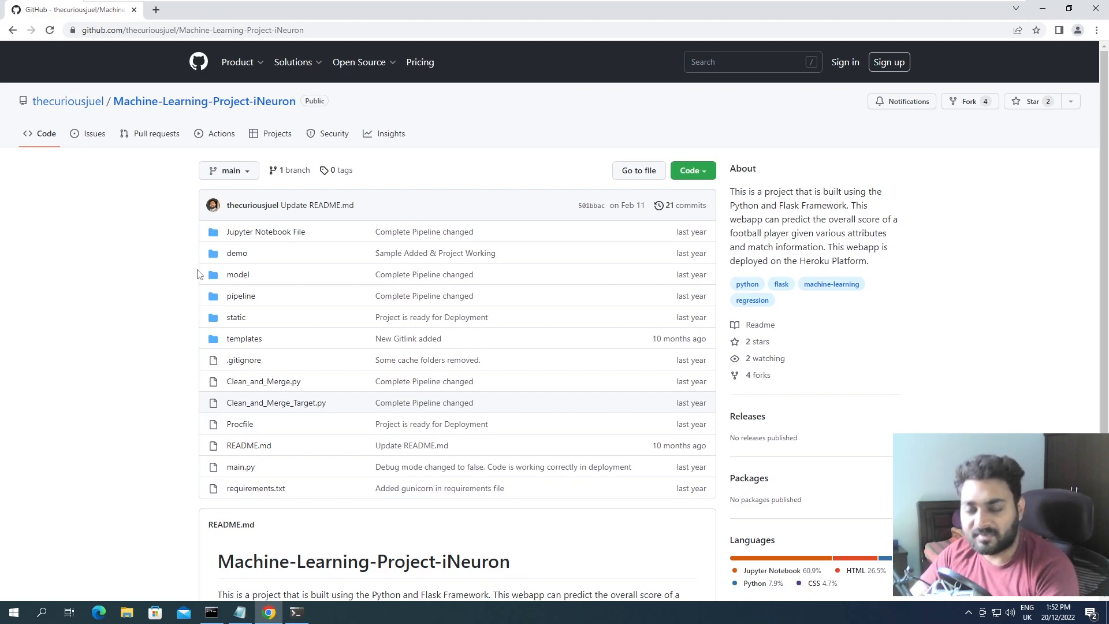
pyautogui.moveTo(255, 488)
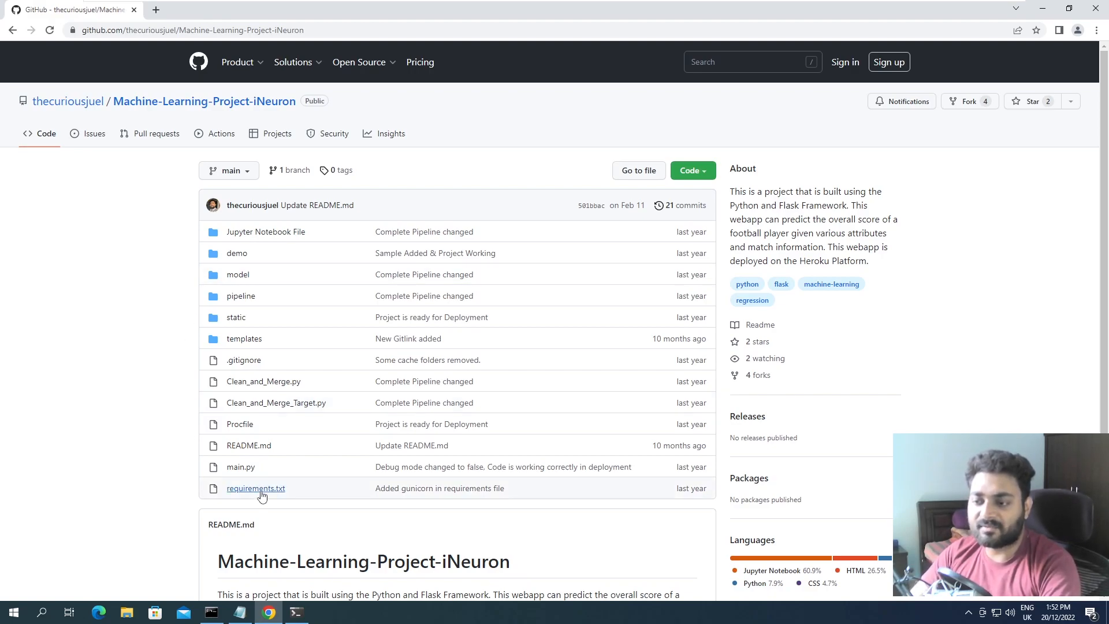
pyautogui.moveTo(255, 488)
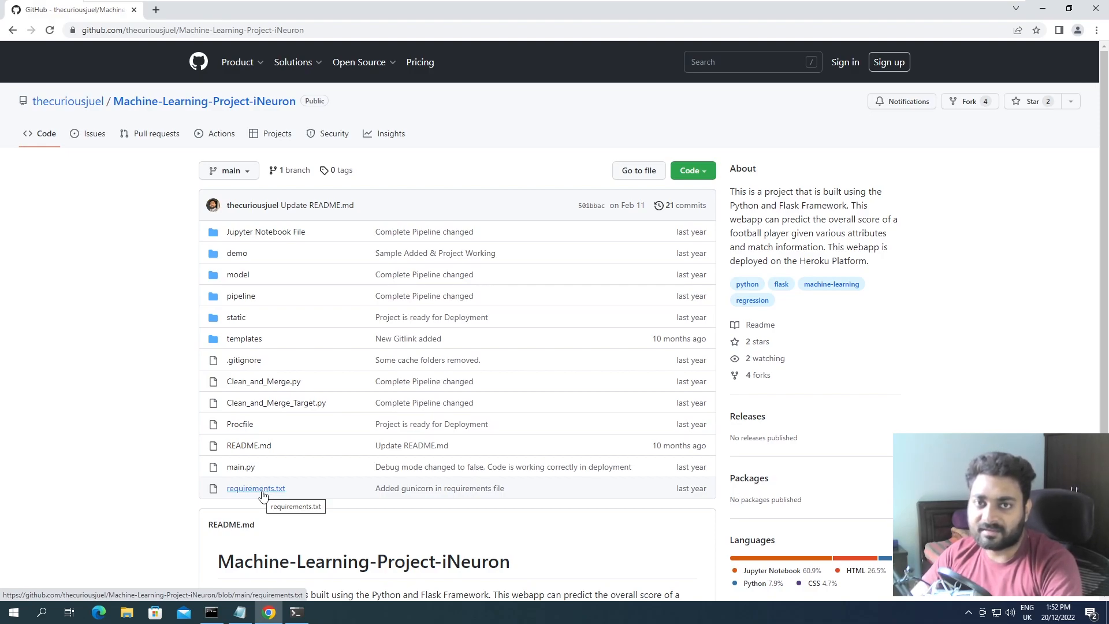
pyautogui.click(1061, 7)
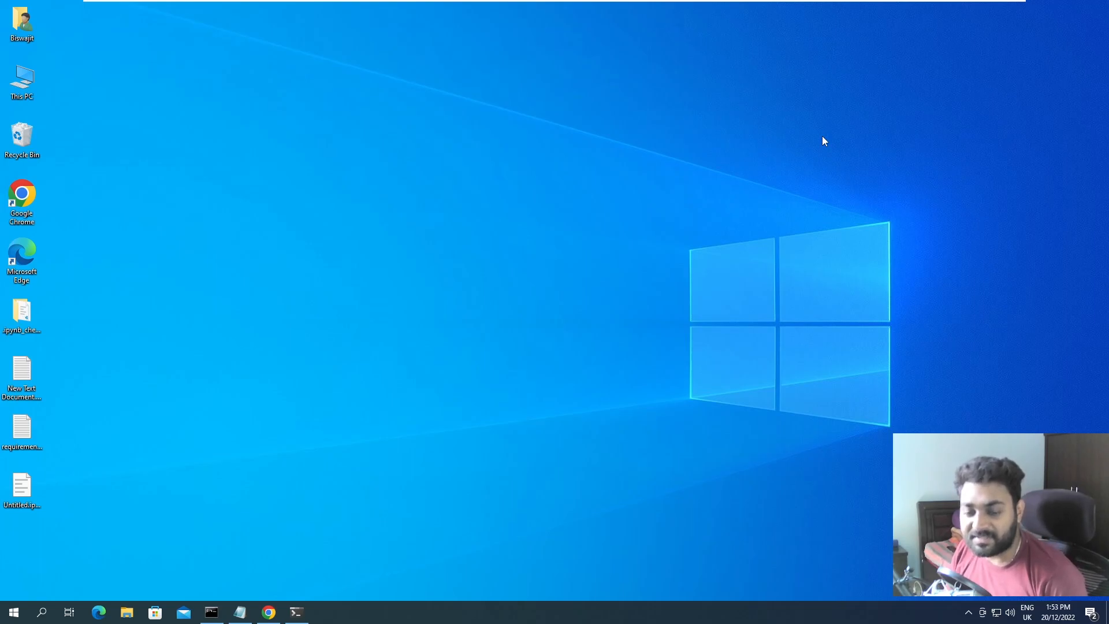